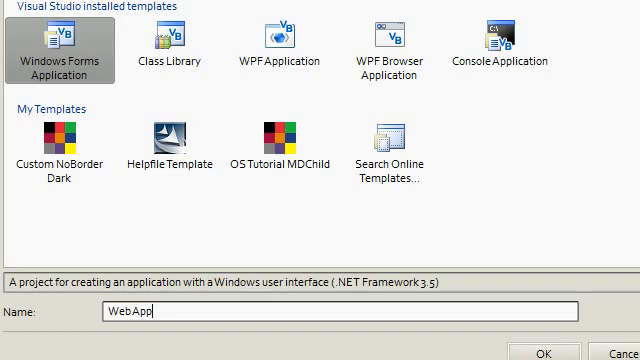
Create a WPF Browser Application project named Web App from the New Project dialog.
left_click(388, 50)
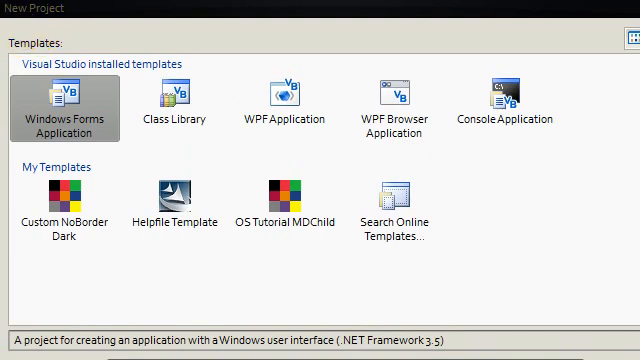
left_click(392, 110)
type("WebApp")
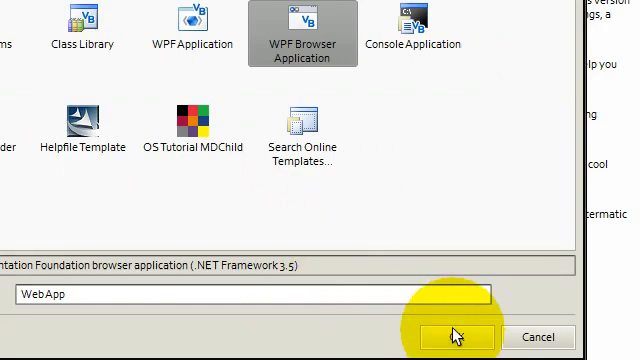
left_click(452, 336)
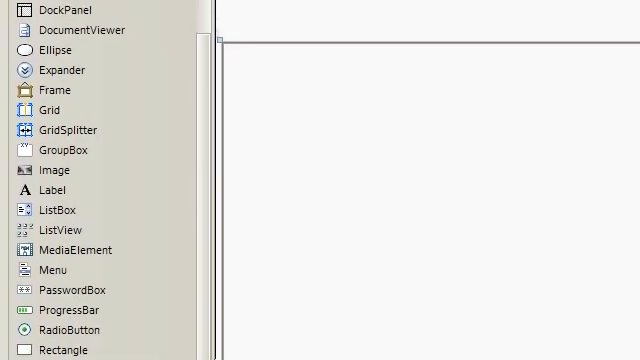
Scroll through the Toolbox's WPF controls beside the Page1 designer.
scroll("down", 3)
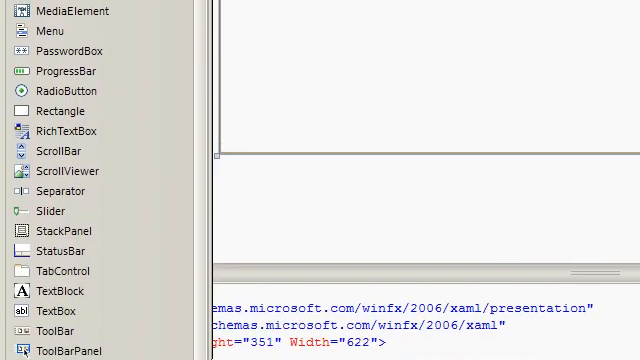
scroll("down", 3)
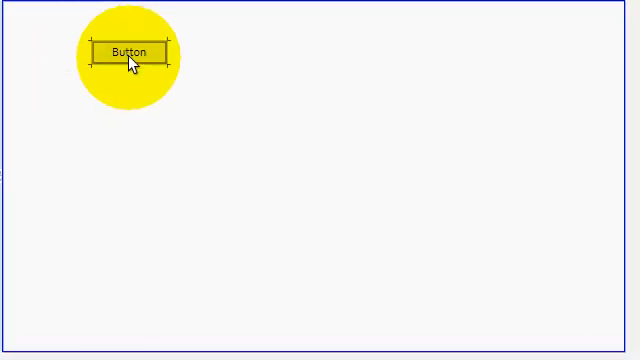
Place a Button near the top-left corner of Page1.
left_click_drag(128, 52, 72, 38)
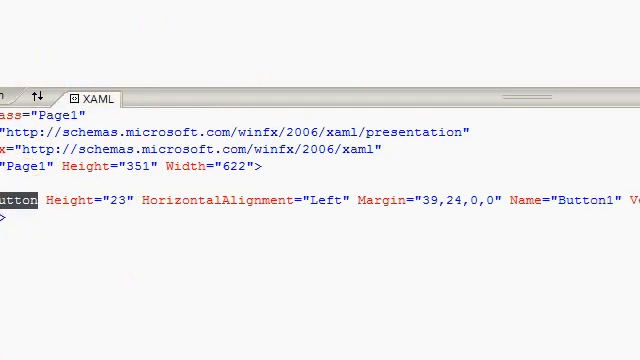
scroll("right", 3)
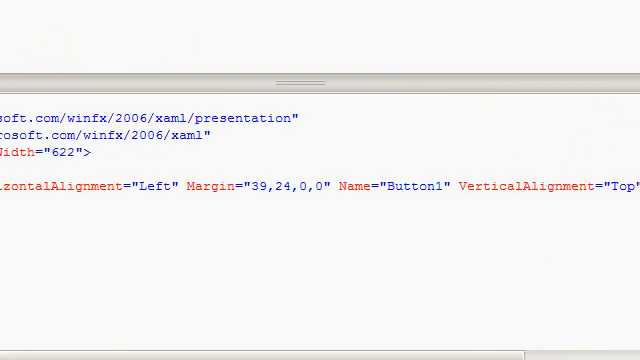
scroll("down", 3)
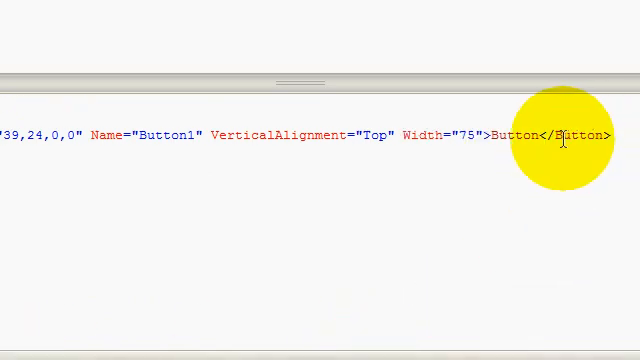
Replace the button's Content text in the XAML with Help.
double_click(516, 132)
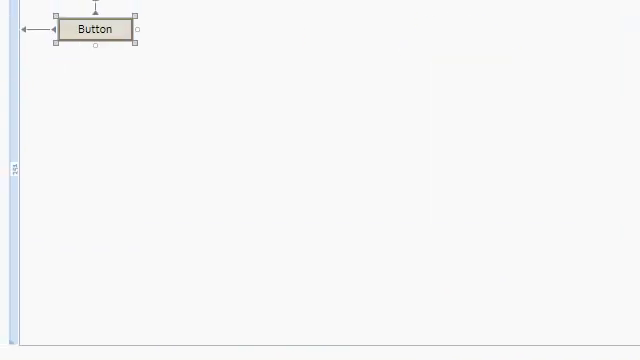
type("H")
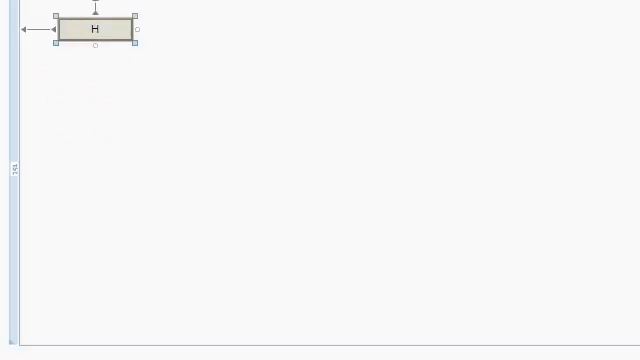
type("elp")
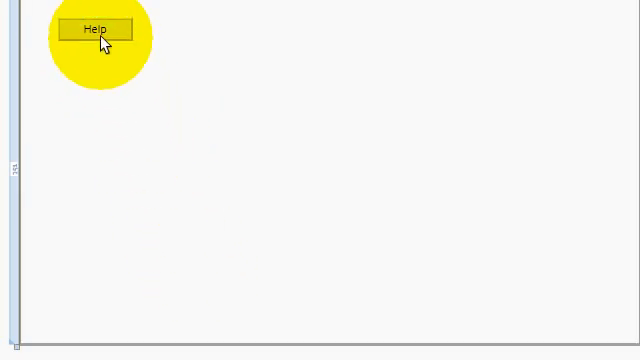
left_click(92, 30)
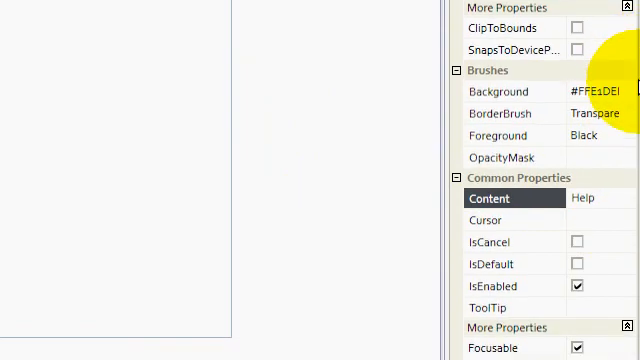
scroll("down", 3)
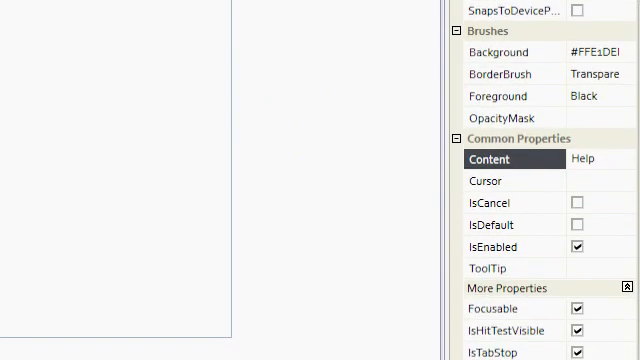
scroll("down", 3)
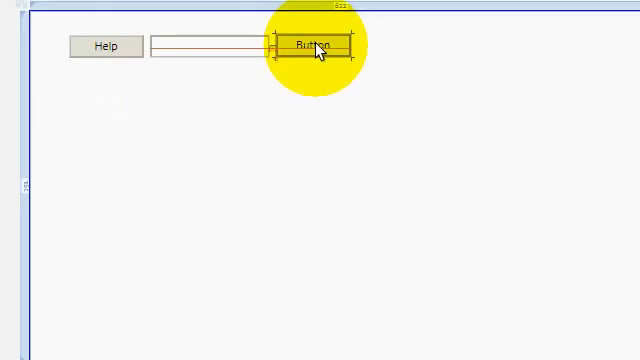
Select the second button next to the textbox and caption it Warn.
left_click(312, 46)
type("Warn")
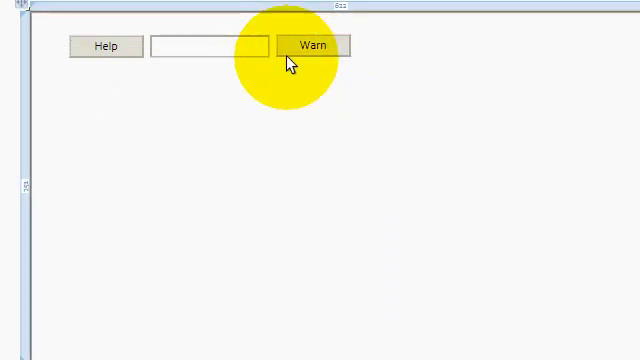
left_click(314, 46)
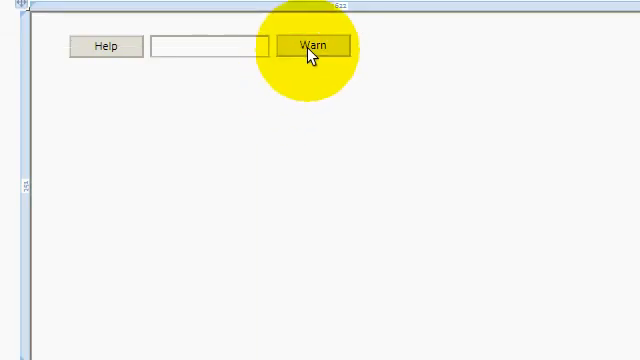
left_click(208, 46)
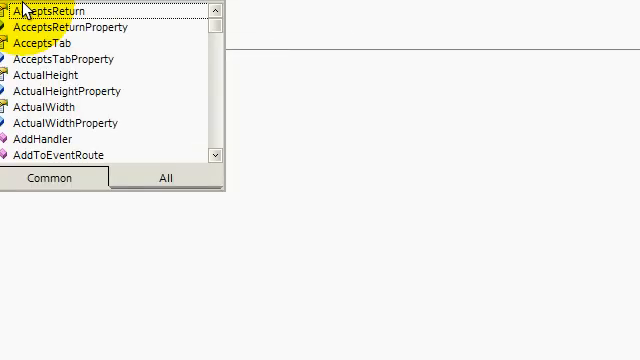
Write MsgBox("No input found!", MsgBoxStyle.Critical, "Error") for the empty-textbox case in Button2_Click.
scroll("down", 3)
type("If TextBox1.Text = Nothing Then")
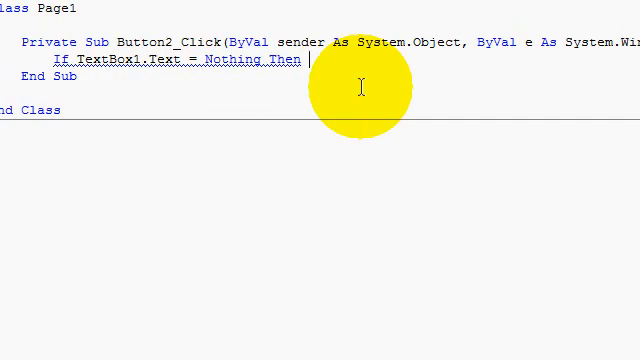
type("Msgbox(\"")
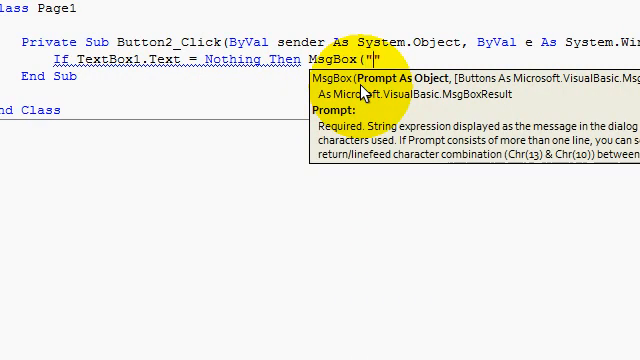
type("No")
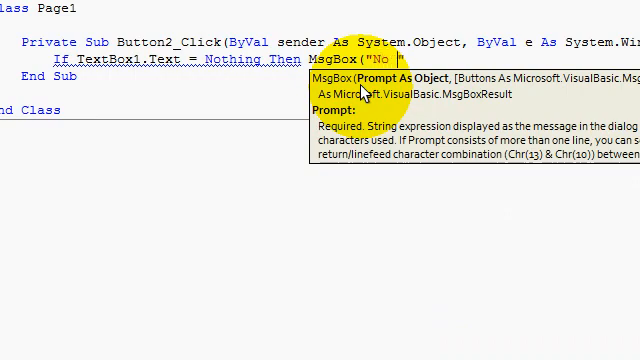
type("input found!")
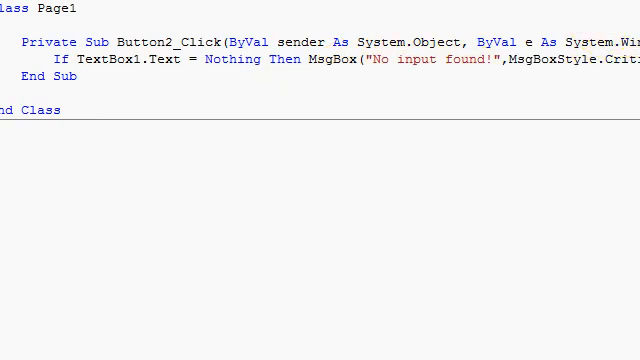
type(",\"\"")
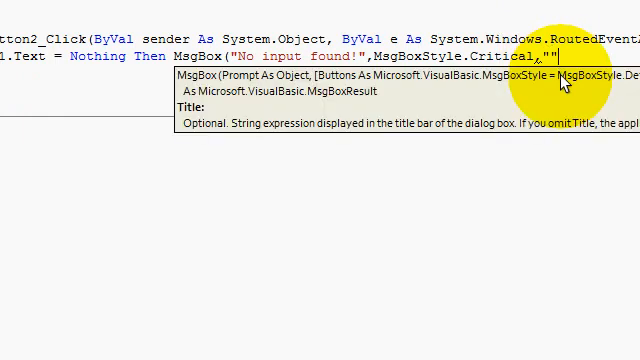
type("Er")
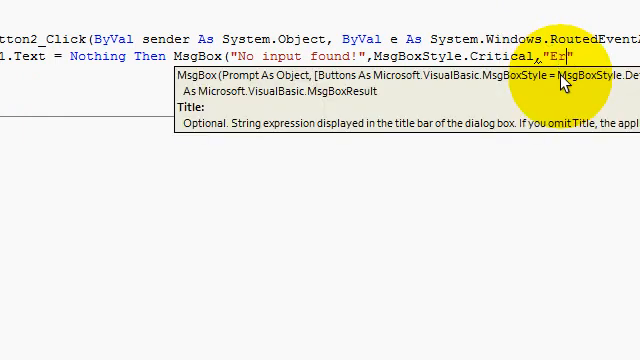
type("ror")
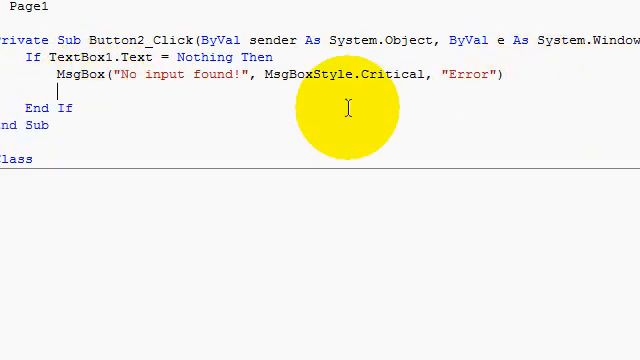
Add an Else branch with MsgBox(TextBox1.Text,, "Warning") before End If.
type("Else")
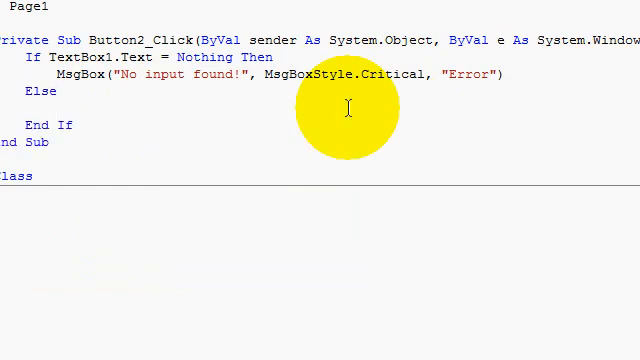
type("SM")
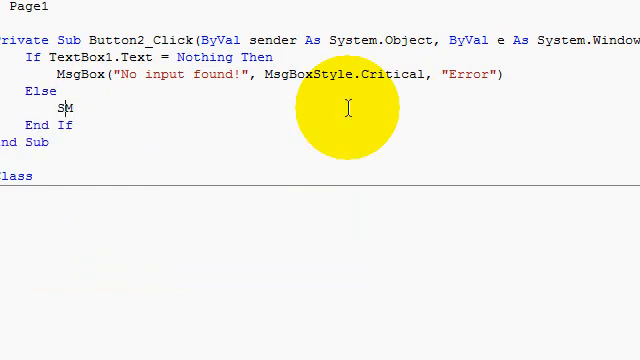
type("Msgbox(TextBox1.Text")
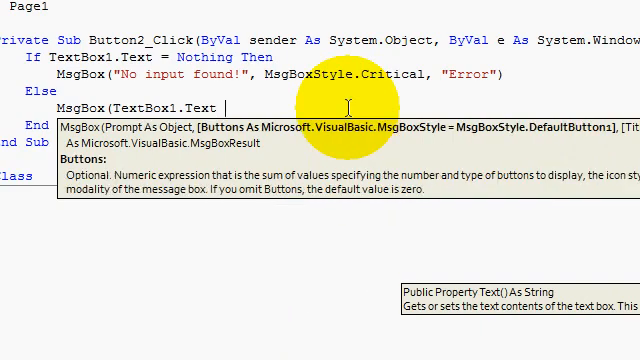
type(",,\"")
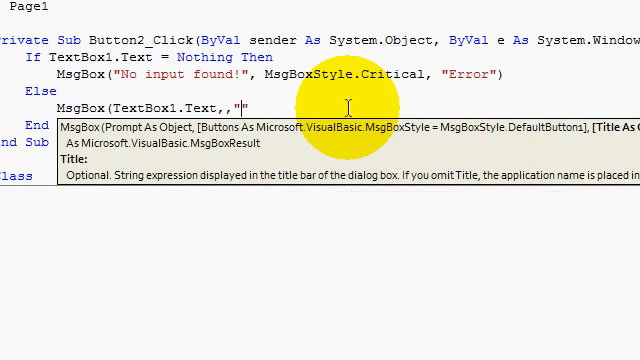
type("Warning")
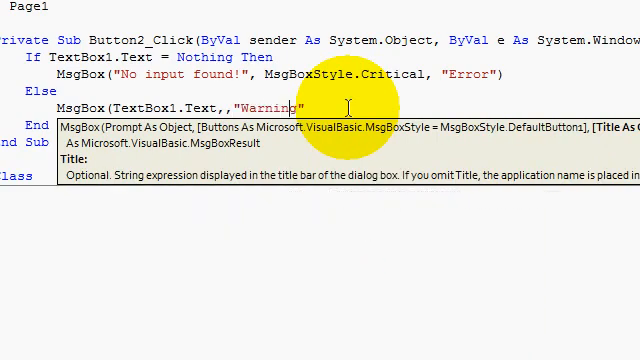
type("e")
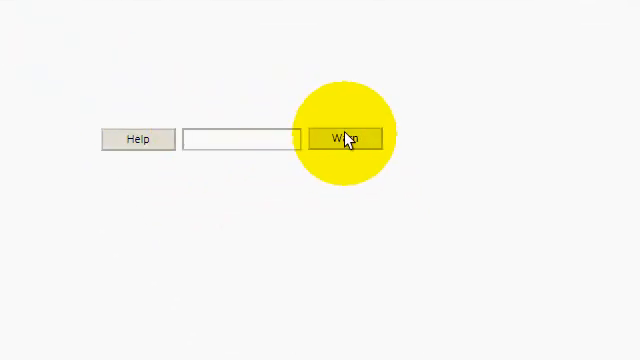
left_click(346, 138)
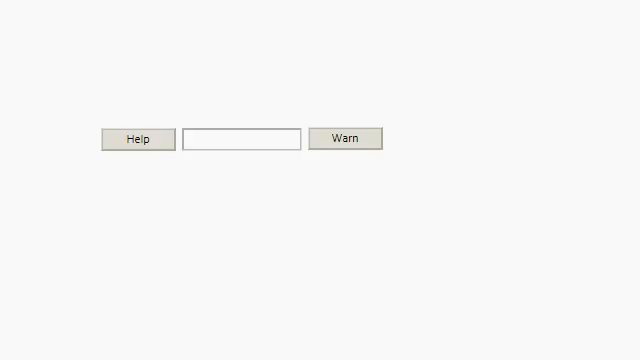
left_click(348, 140)
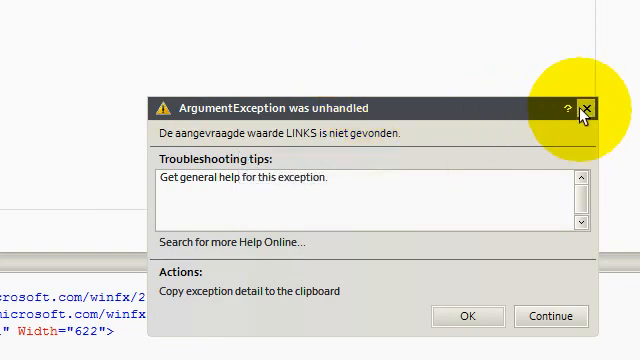
Dismiss the unhandled ArgumentException dialog and return to the Web App page designer.
left_click(588, 108)
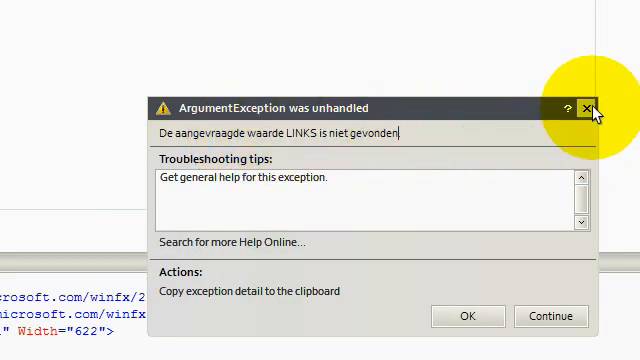
left_click(580, 108)
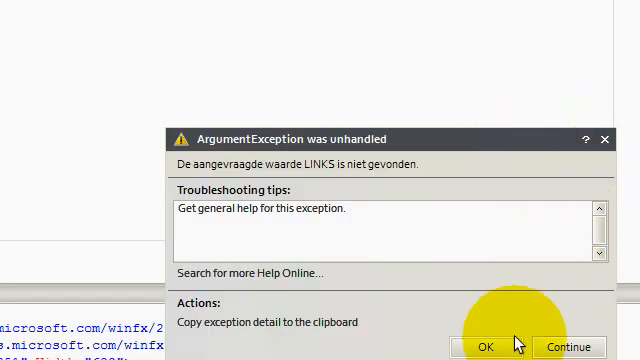
left_click(488, 346)
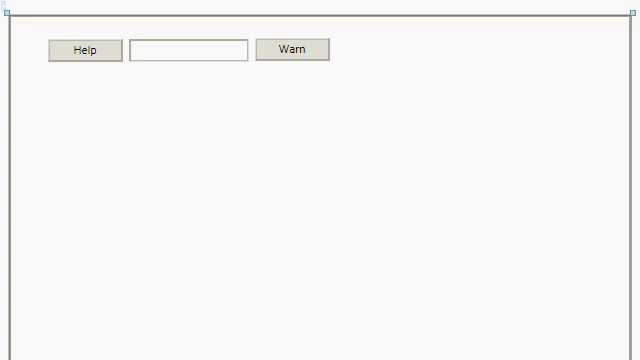
Select the Help, textbox and Warn controls and reposition them on the page.
left_click(292, 50)
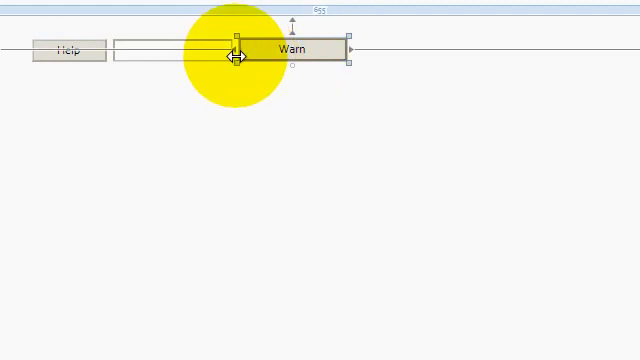
mouse_move(336, 60)
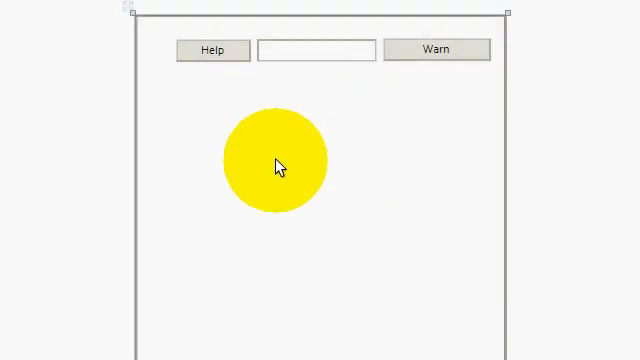
left_click_drag(278, 162, 262, 278)
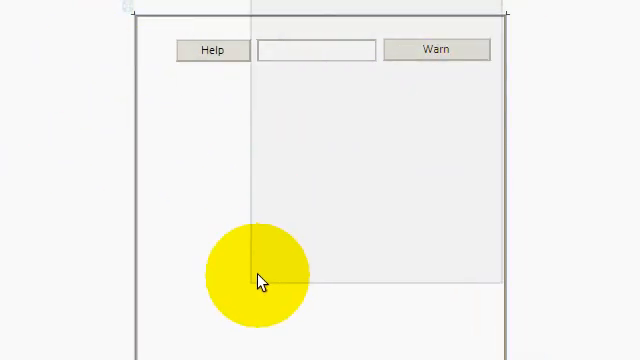